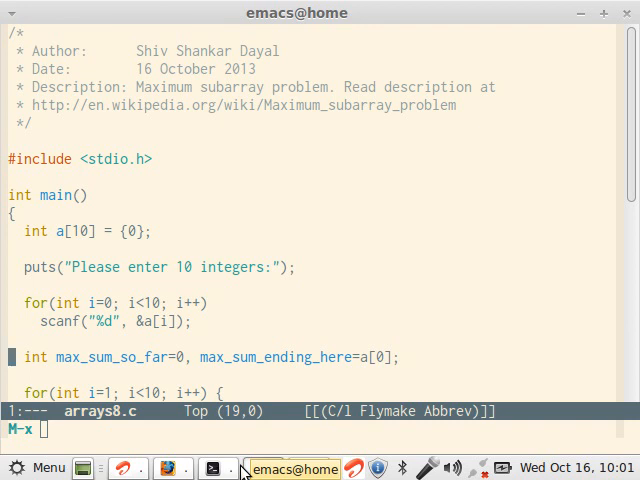
{"action": "mouse_move", "coordinate": [244, 404]}
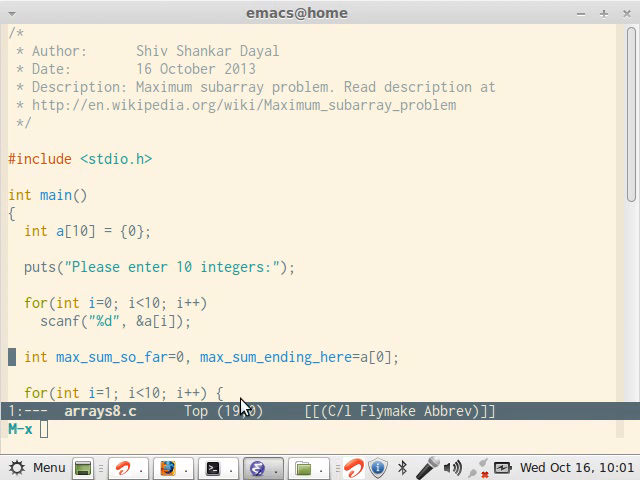
{"action": "mouse_move", "coordinate": [178, 452]}
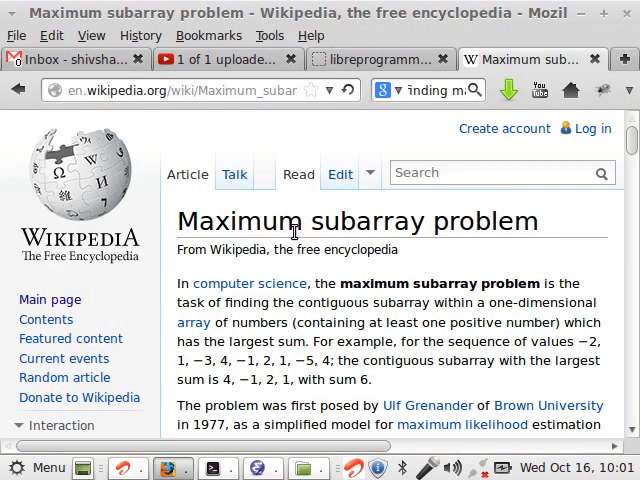
{"action": "mouse_move", "coordinate": [336, 248]}
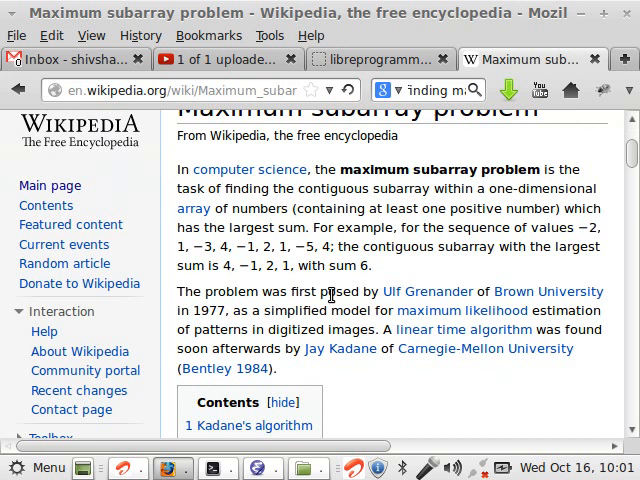
{"action": "mouse_move", "coordinate": [428, 292]}
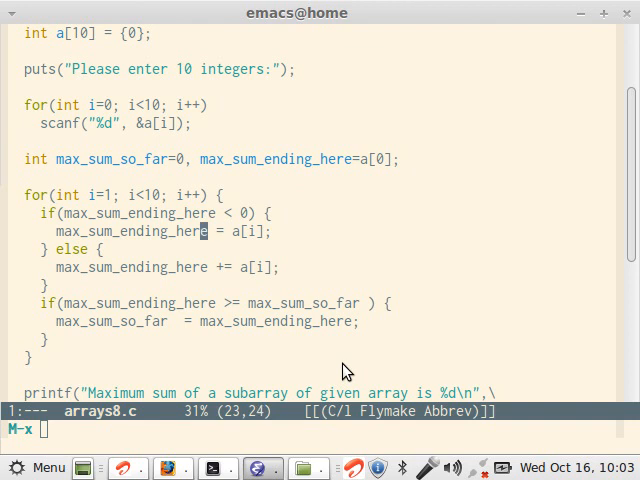
{"action": "left_click", "coordinate": [104, 250]}
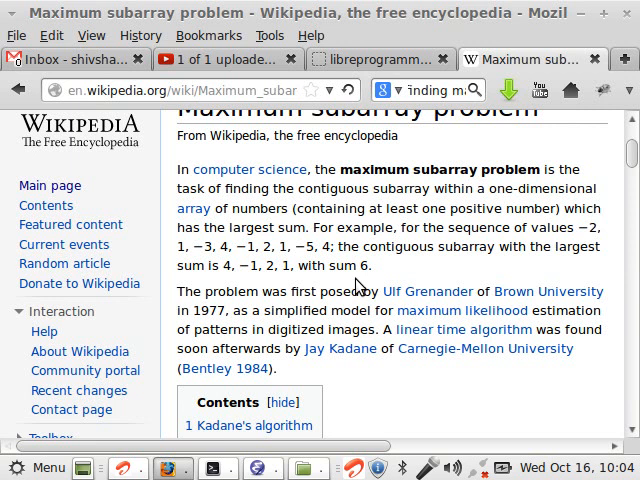
{"action": "mouse_move", "coordinate": [376, 280]}
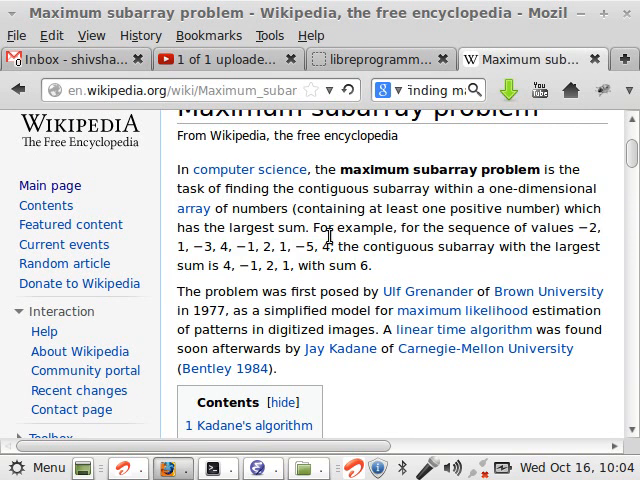
Step: Scroll the Wikipedia article past the Python and C++ Kadane's algorithm code to the References
{"action": "scroll", "scroll_direction": "down", "scroll_amount": 3}
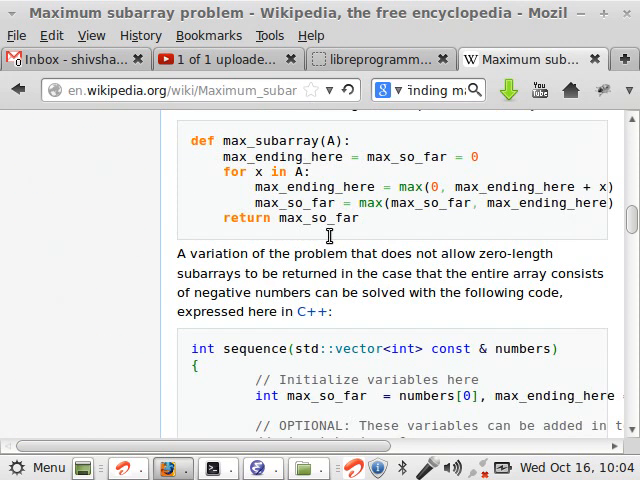
{"action": "scroll", "scroll_direction": "down", "scroll_amount": 3}
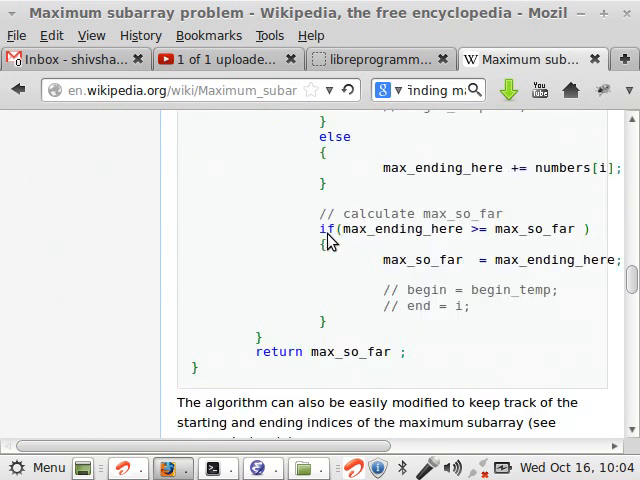
{"action": "scroll", "scroll_direction": "down", "scroll_amount": 3}
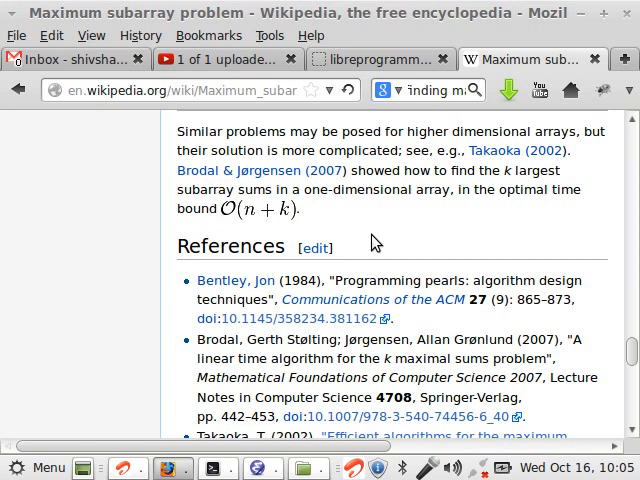
{"action": "mouse_move", "coordinate": [372, 236]}
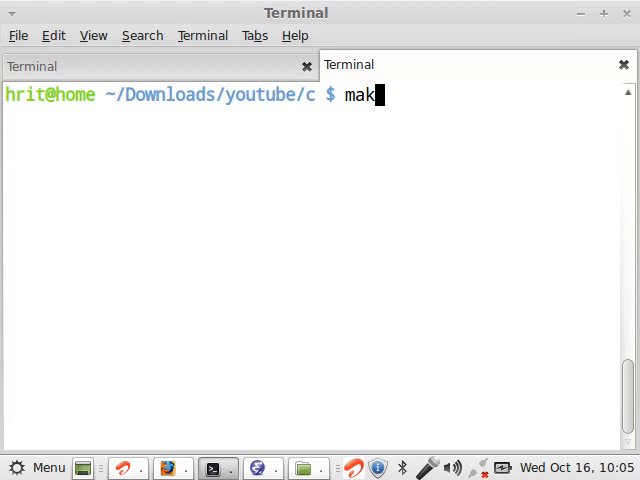
Step: Build with 'make arrays8' and launch the program with './arrays8'
{"action": "type", "text": "e arrays8"}
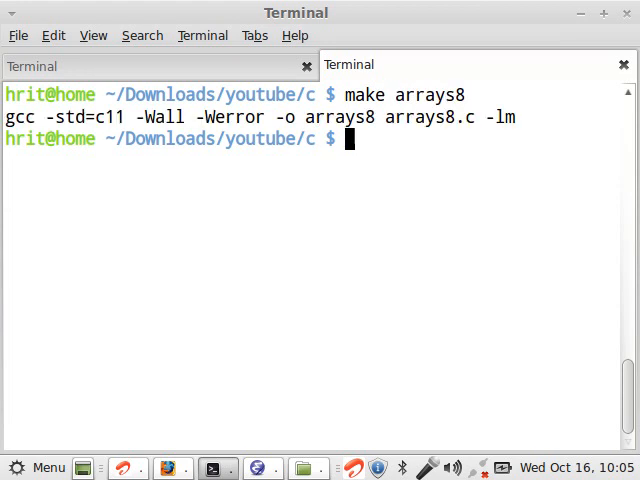
{"action": "type", "text": "./arra"}
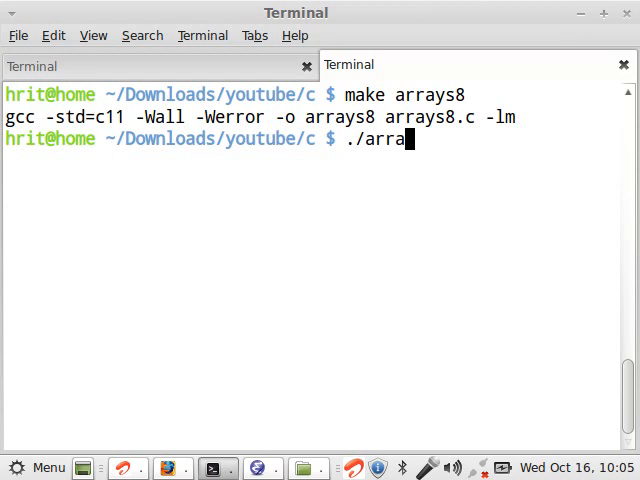
{"action": "type", "text": "ys8"}
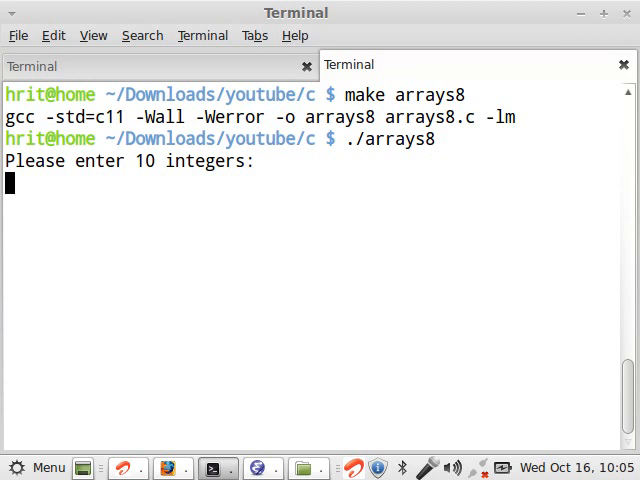
Step: Enter the input integers one per line: 4, 4, -7, 2, -3, -8
{"action": "type", "text": "4"}
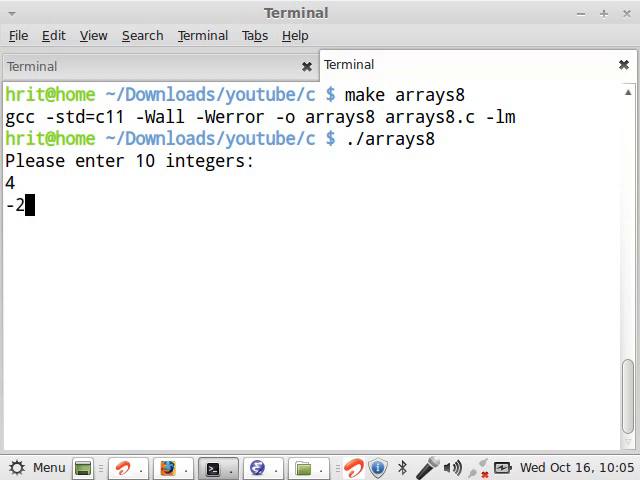
{"action": "type", "text": "4"}
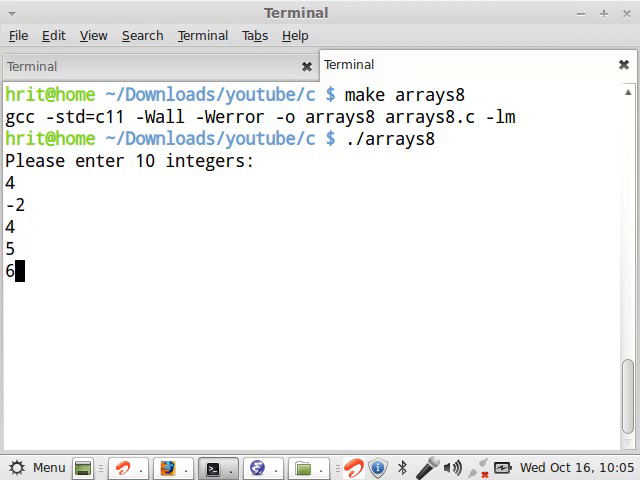
{"action": "type", "text": "-7"}
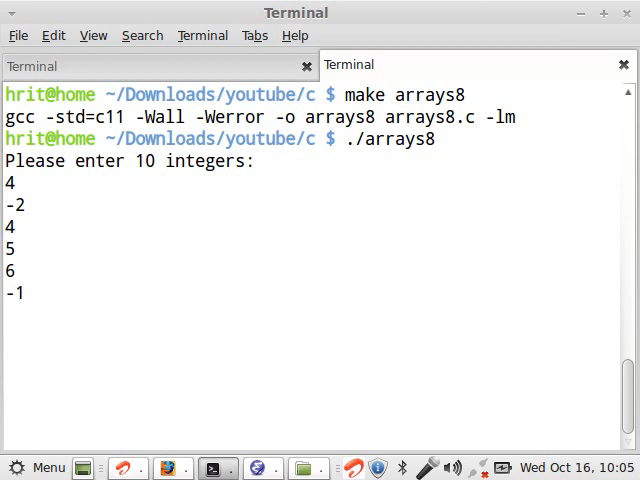
{"action": "type", "text": "2"}
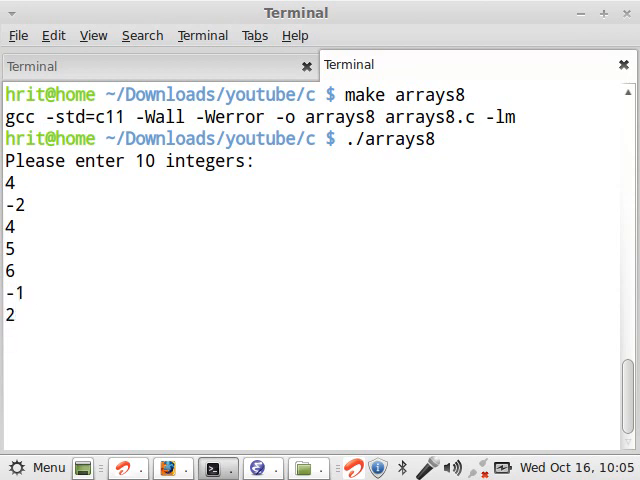
{"action": "type", "text": "-3"}
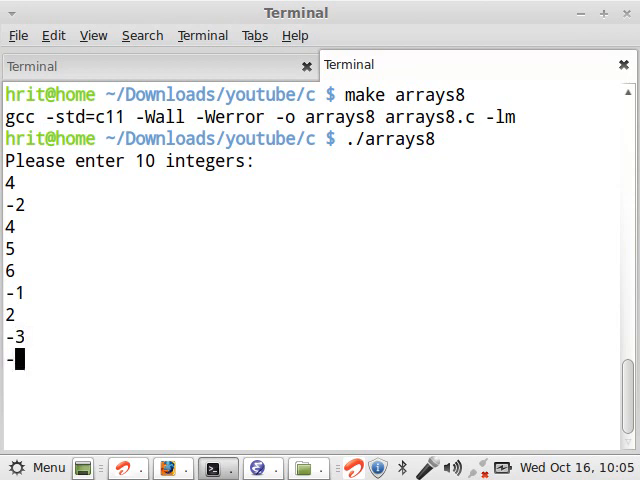
{"action": "type", "text": "-8"}
{"action": "type", "text": "-4"}
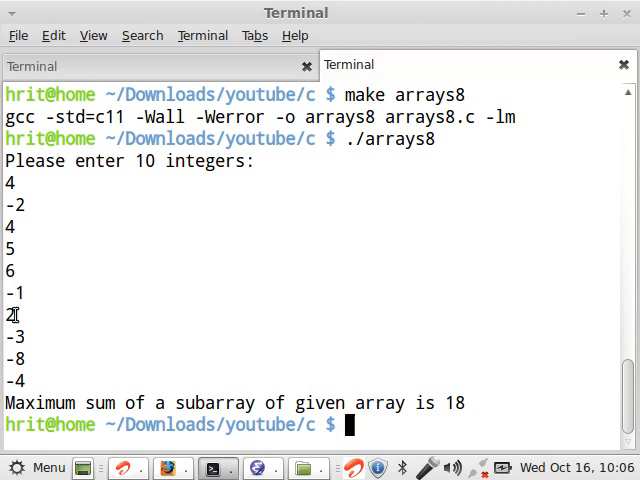
Step: Finish the input and return to the Terminal showing the maximum subarray sum of 18
{"action": "left_click_drag", "start_coordinate": [10, 226], "coordinate": [10, 314]}
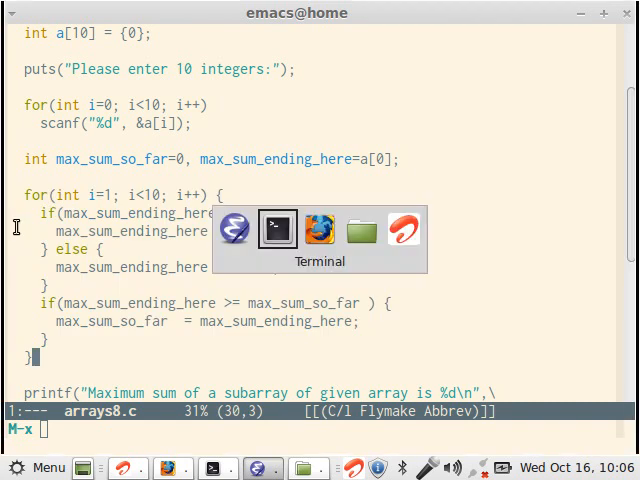
{"action": "left_click", "coordinate": [276, 230]}
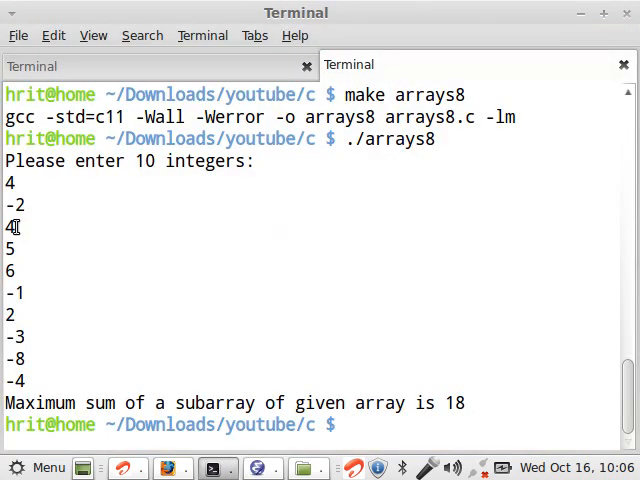